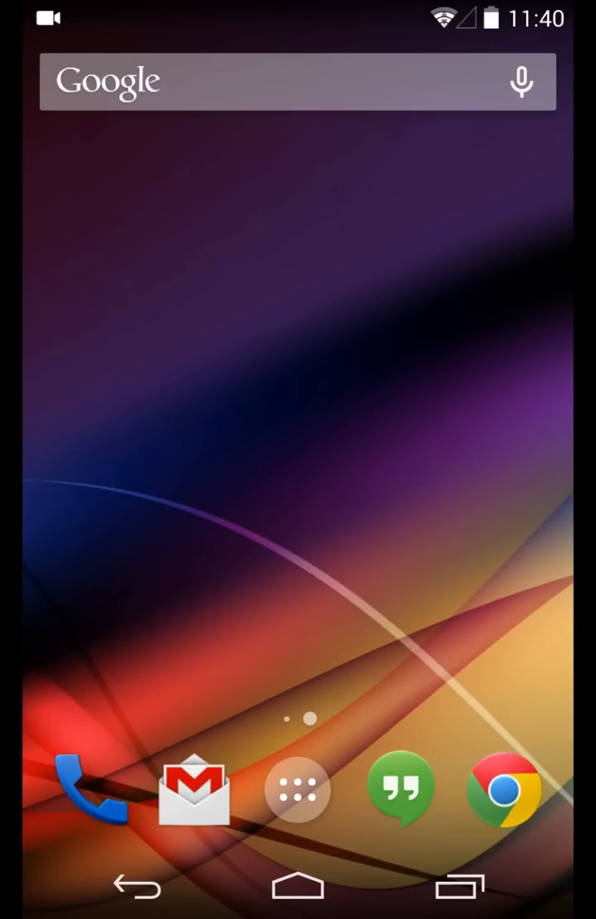
Step: Launch Chronus from the app drawer and exit its welcome notice about needing a widget
left_click(298, 790)
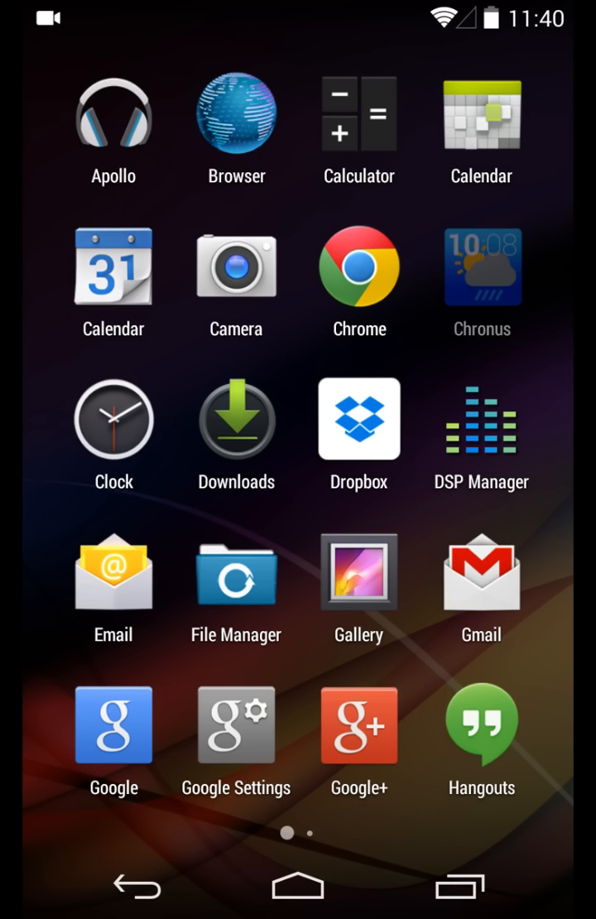
left_click(481, 266)
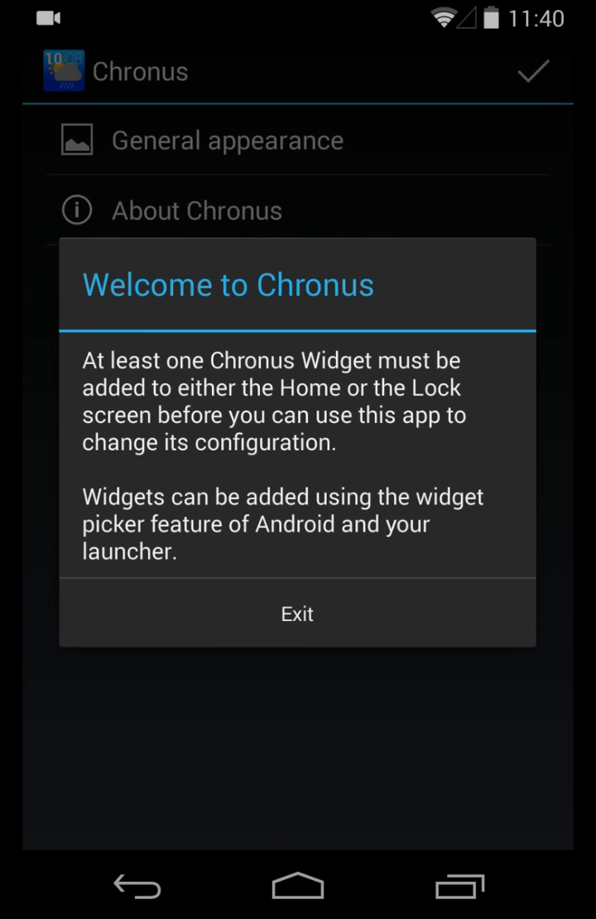
left_click(296, 614)
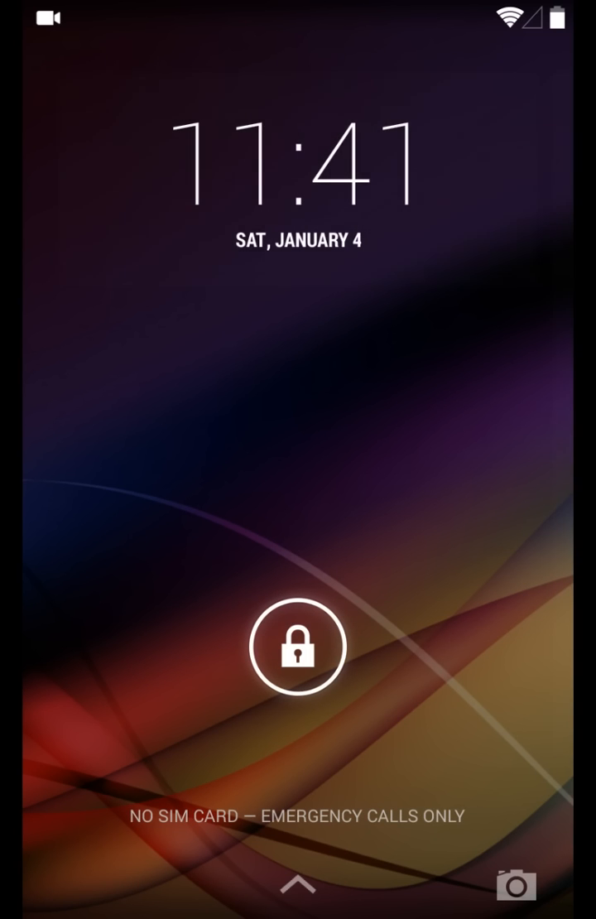
Step: Wake and slide-unlock the phone, then bring up the app drawer
left_click(298, 645)
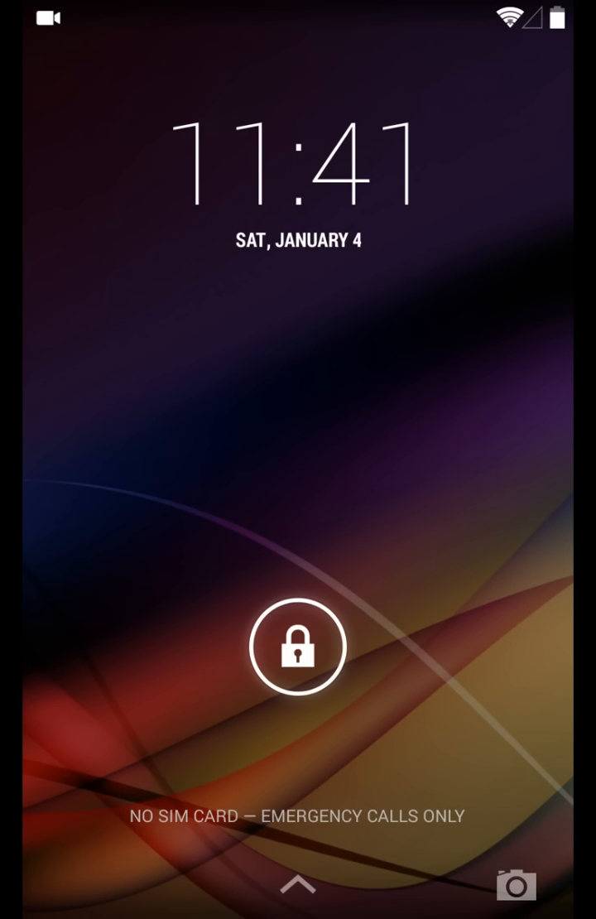
left_click_drag(298, 646, 488, 646)
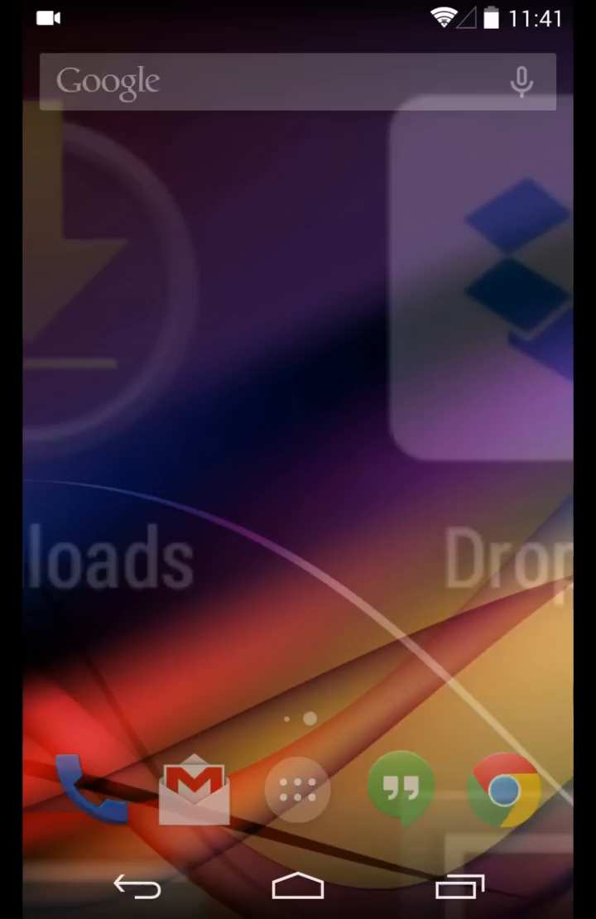
left_click(296, 790)
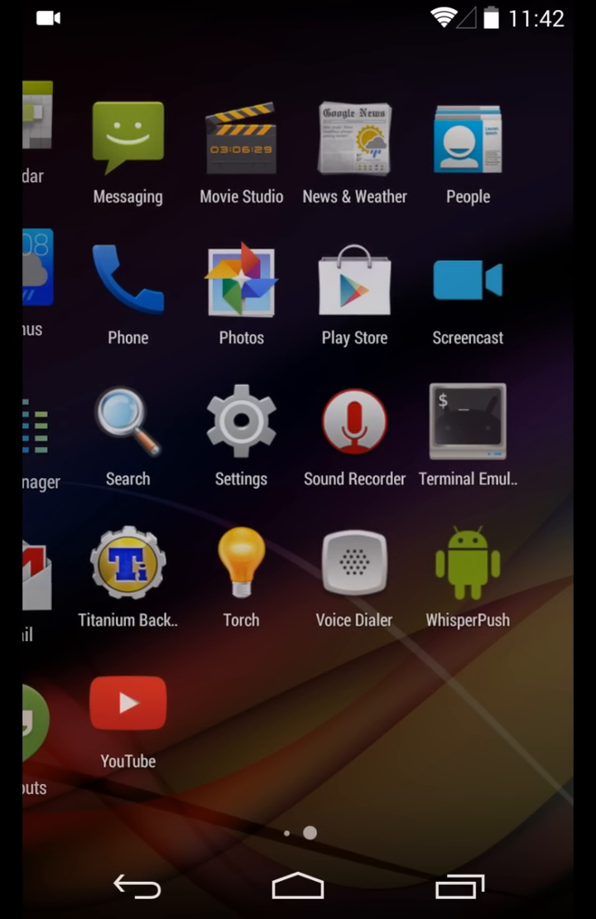
Step: Open Android Settings and go down to the Lock screen options page
left_click(241, 425)
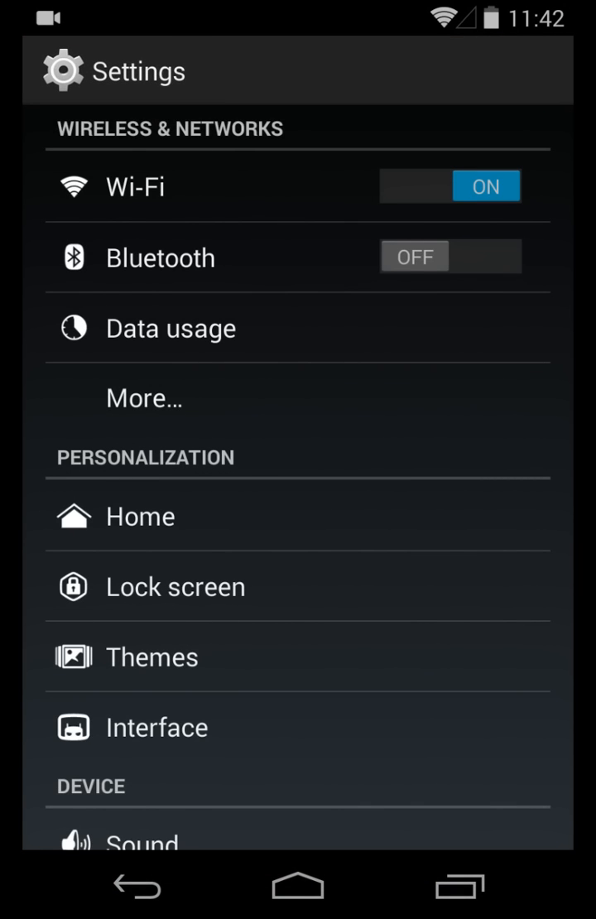
scroll("down", 3)
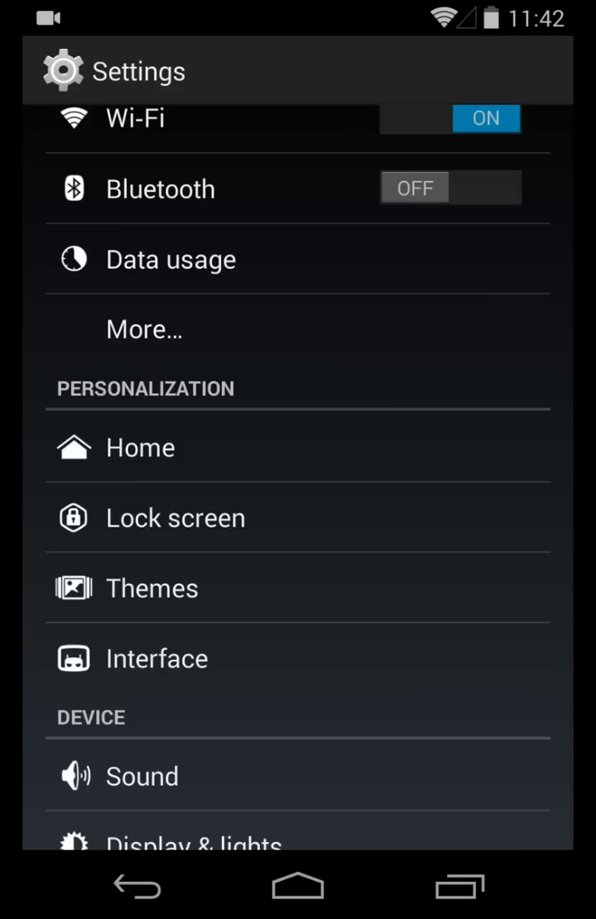
scroll("down", 3)
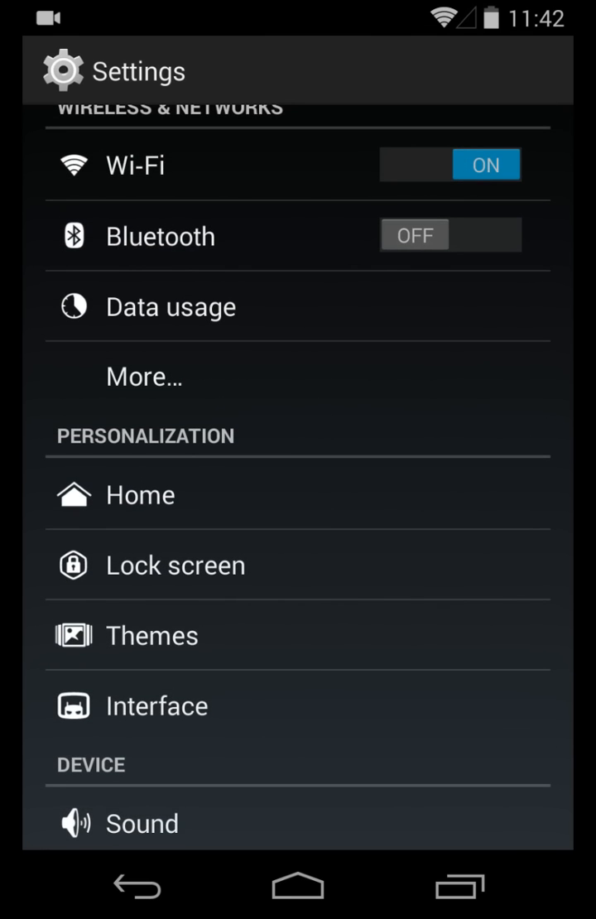
scroll("down", 3)
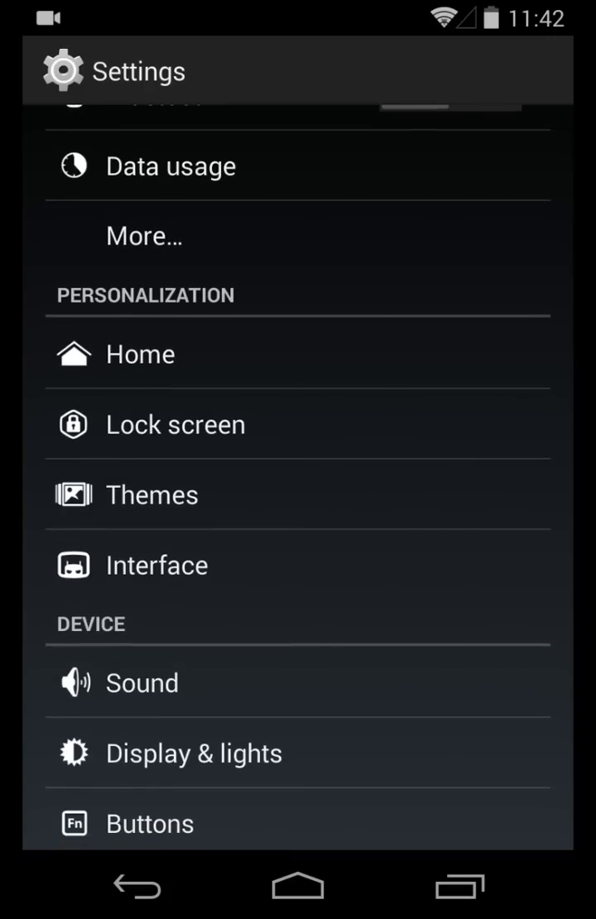
scroll("down", 3)
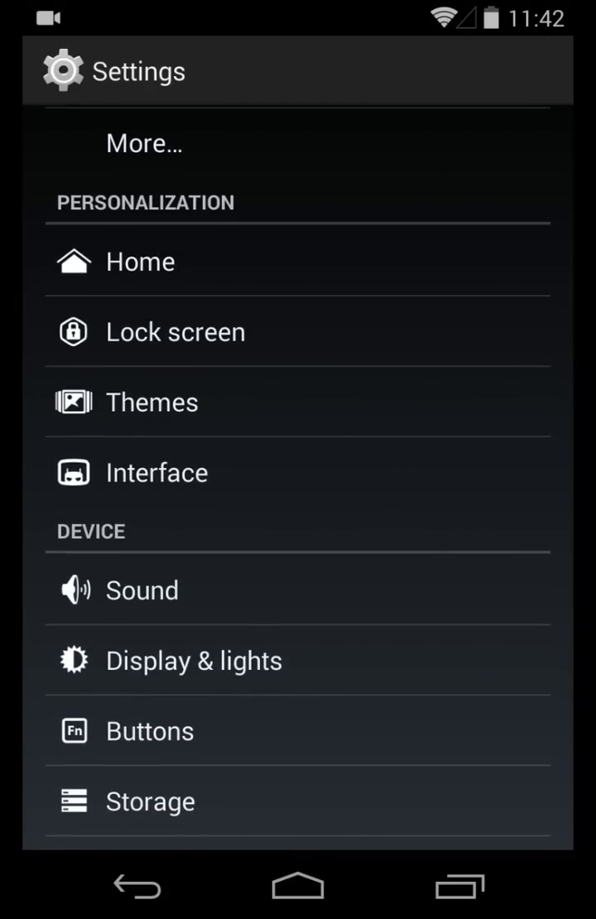
left_click(175, 331)
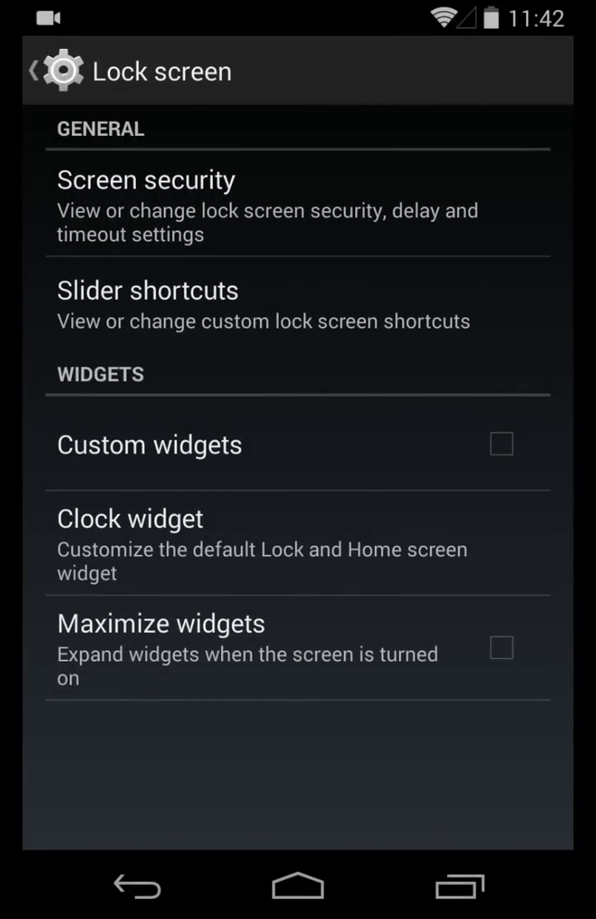
Step: Enable Custom widgets for the lock screen, then lock the phone
left_click(501, 444)
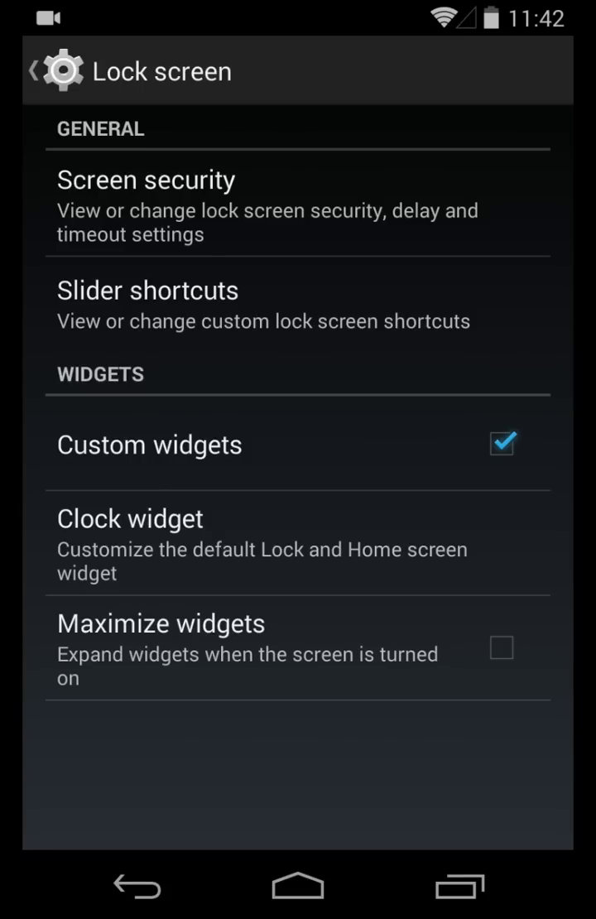
left_click(298, 886)
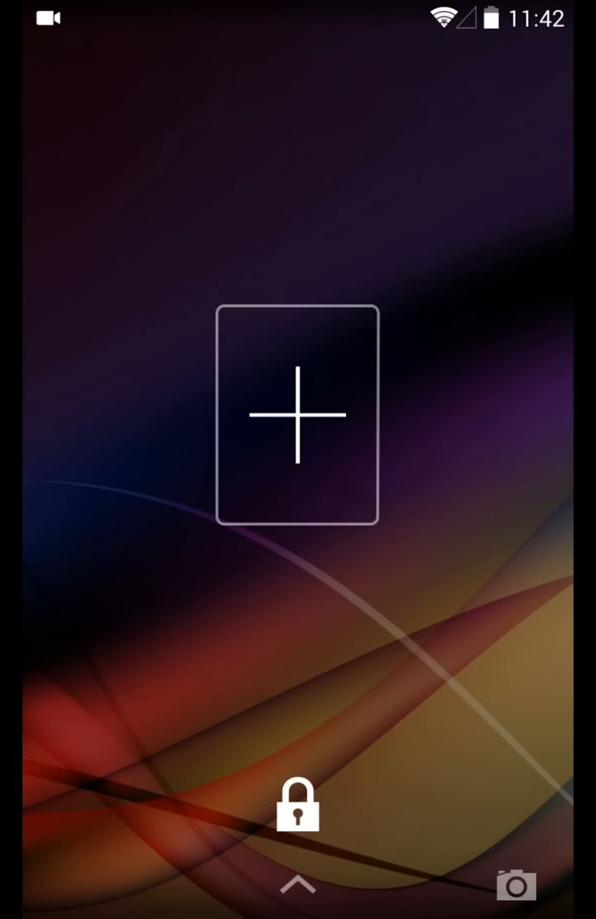
Step: Add a lock screen widget and browse the widget list for Chronus Flex
left_click(298, 421)
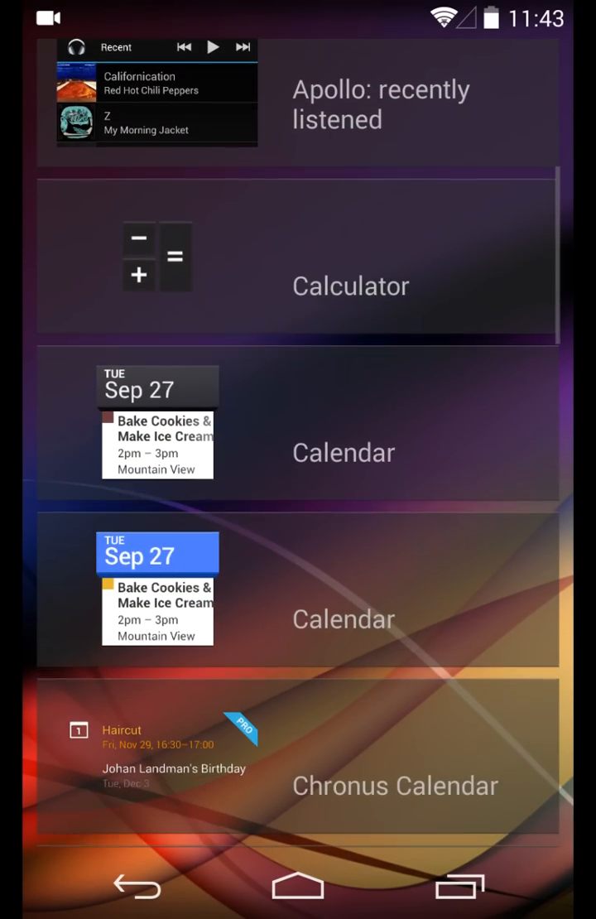
scroll("down", 3)
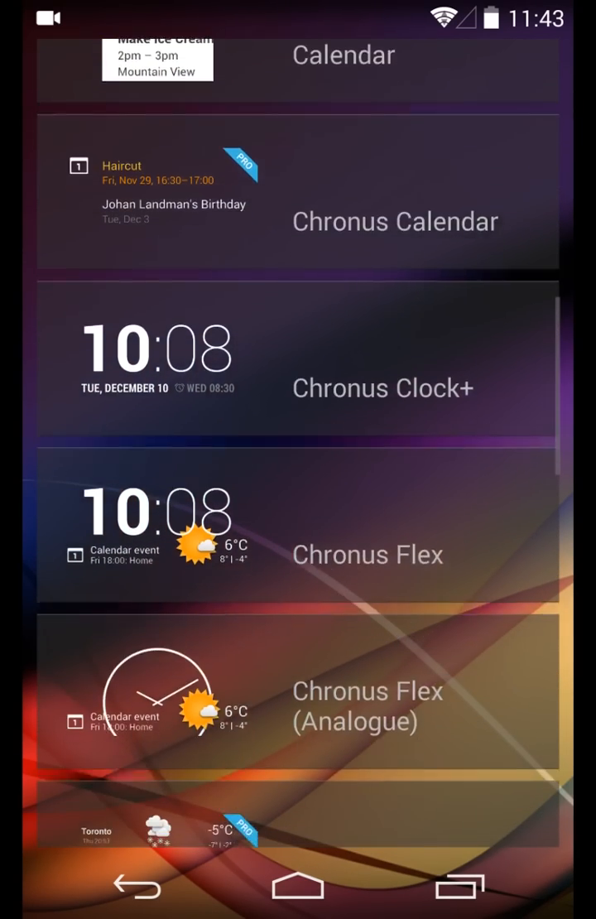
scroll("down", 3)
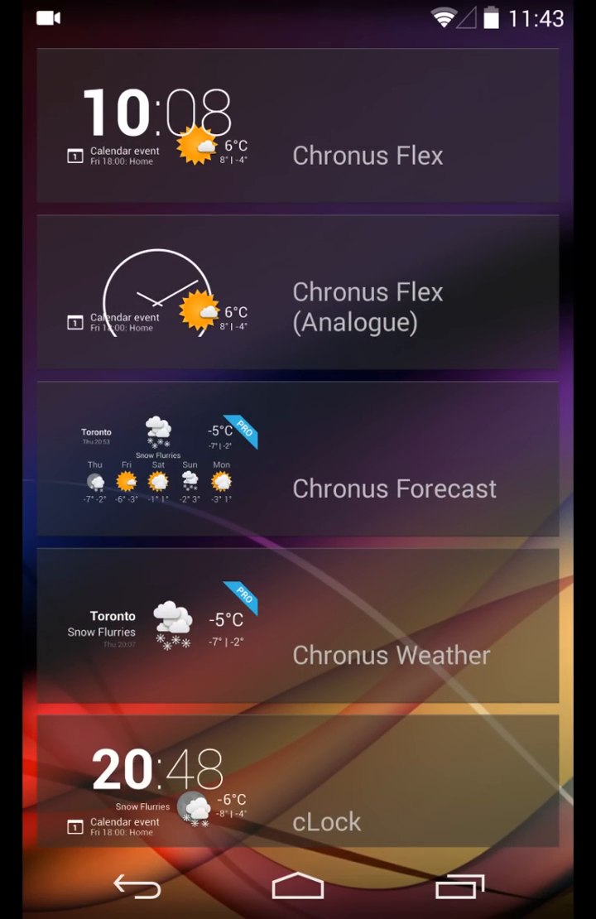
scroll("down", 3)
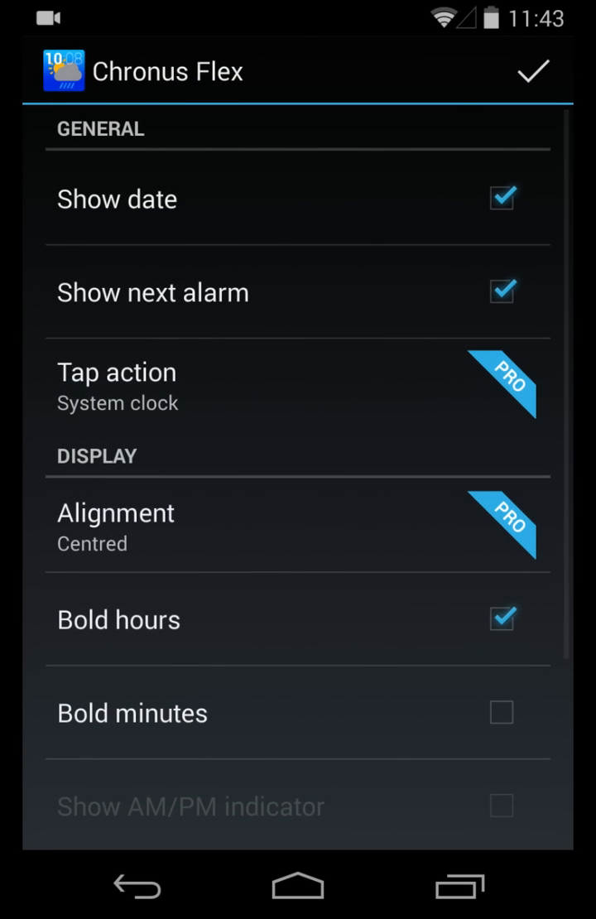
Step: Scroll through the Chronus Flex settings and open the Weather panel page
scroll("down", 3)
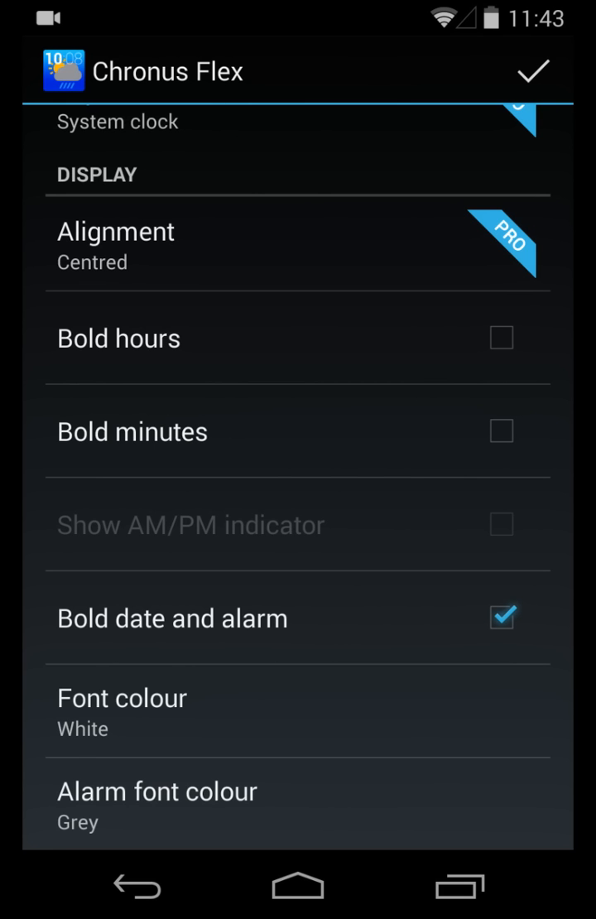
scroll("down", 3)
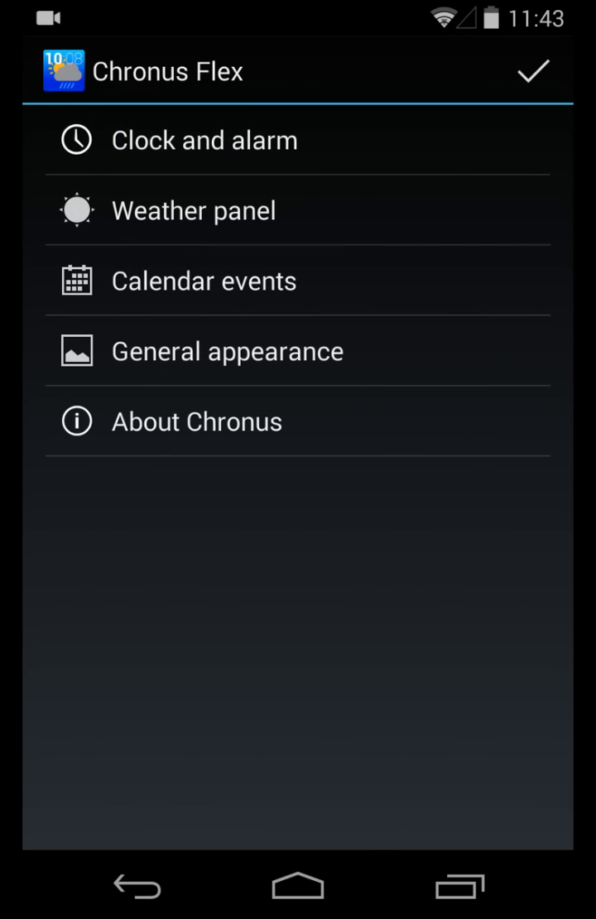
left_click(194, 211)
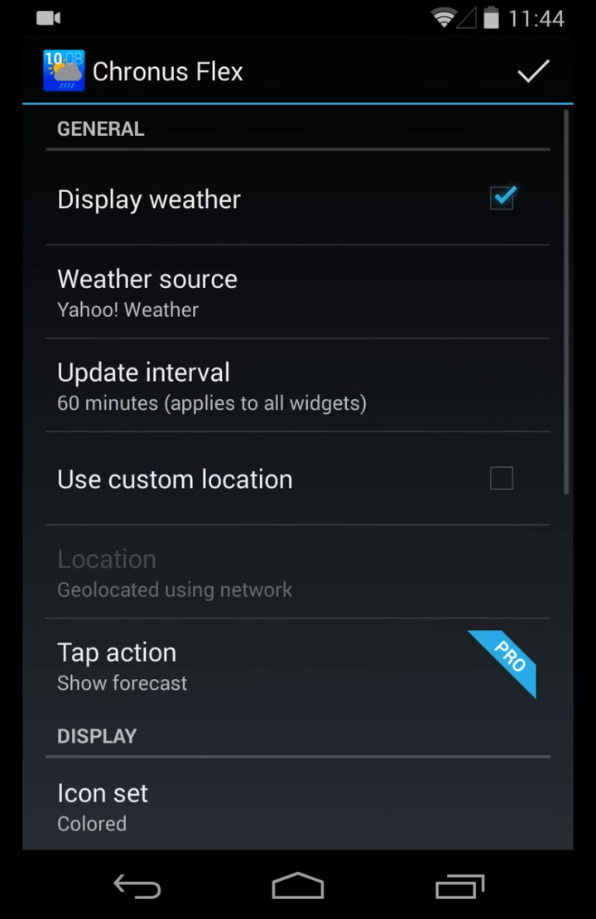
Step: Keep the Colored weather icon set and move on to Calendar events settings
left_click(147, 279)
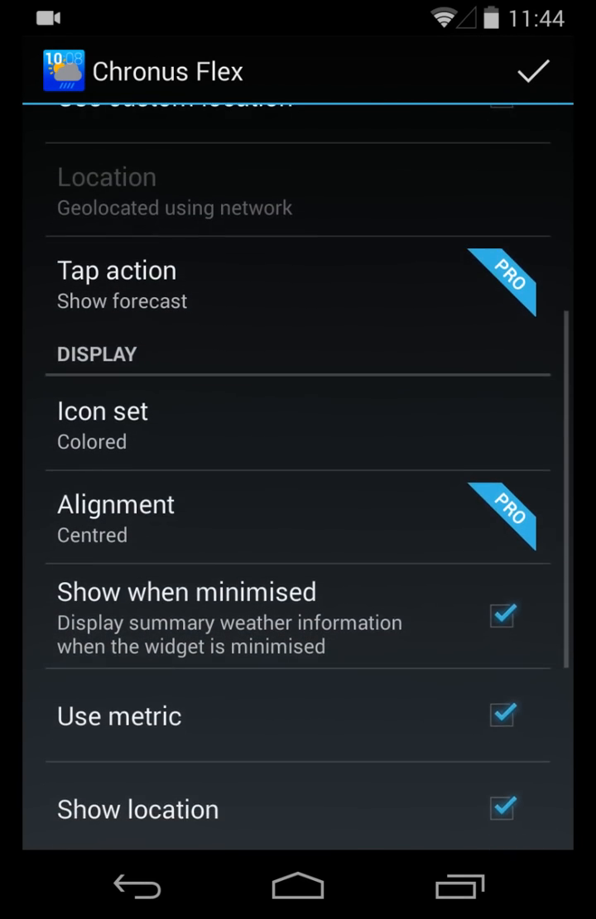
left_click(102, 411)
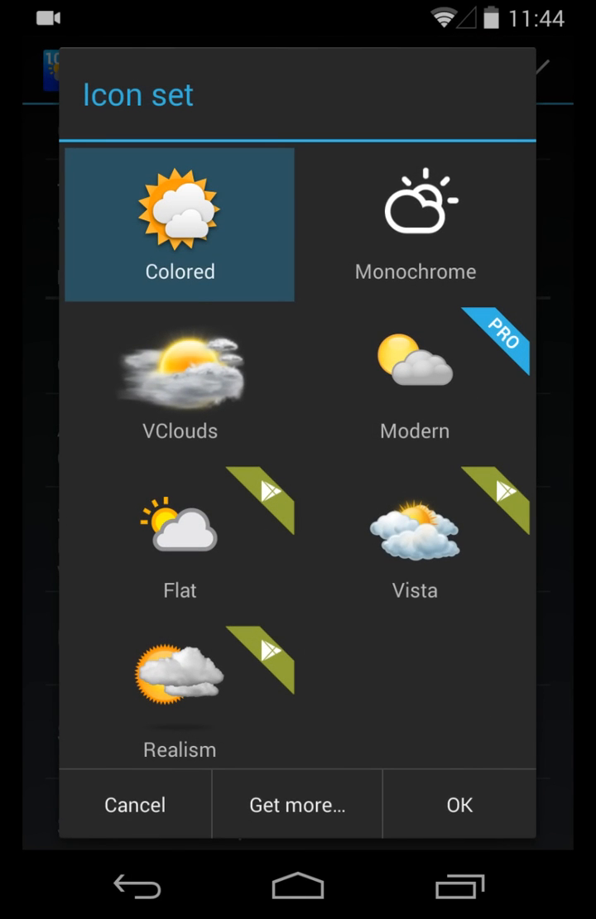
left_click(458, 805)
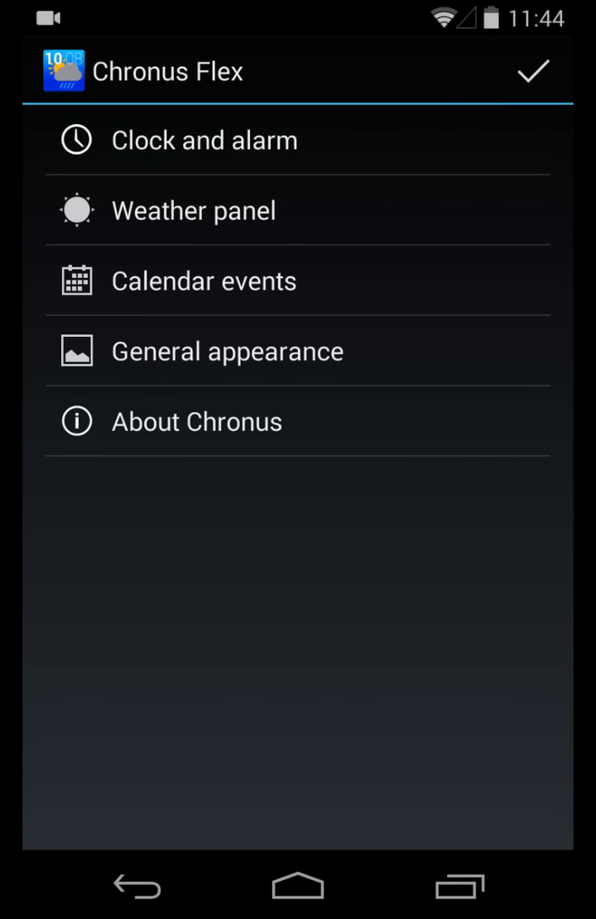
left_click(204, 281)
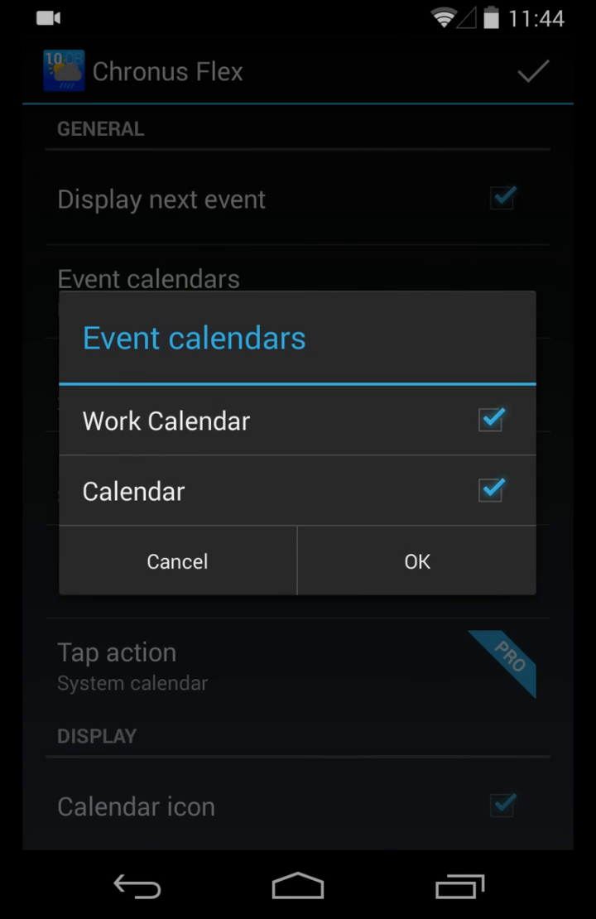
Step: Keep Work Calendar and Calendar as event sources and set lookahead to 4 weeks
left_click(417, 561)
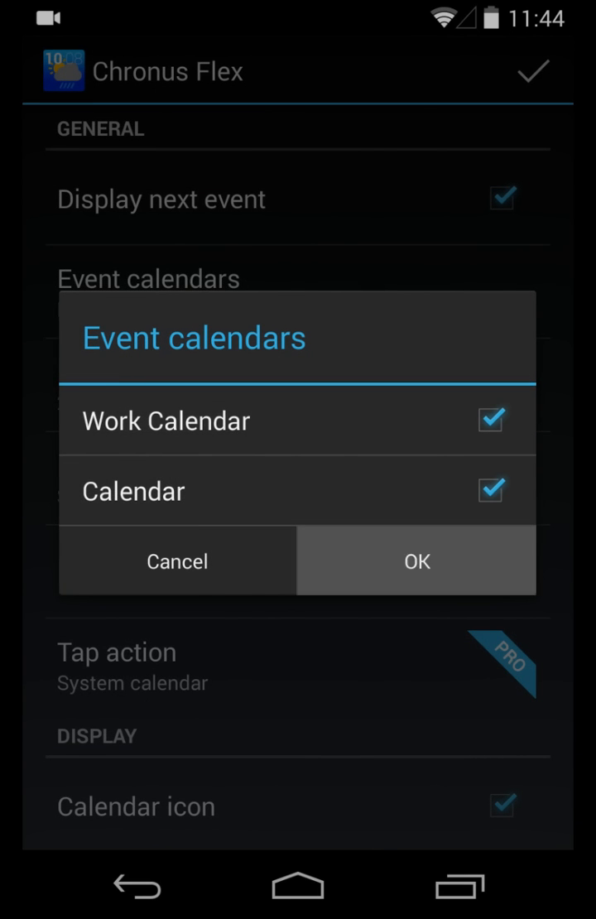
left_click(417, 561)
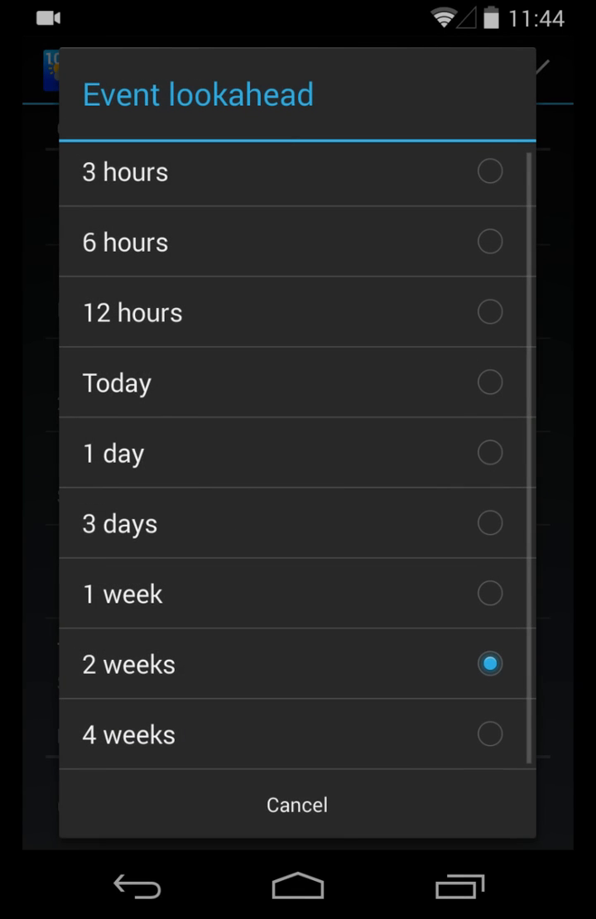
left_click(128, 735)
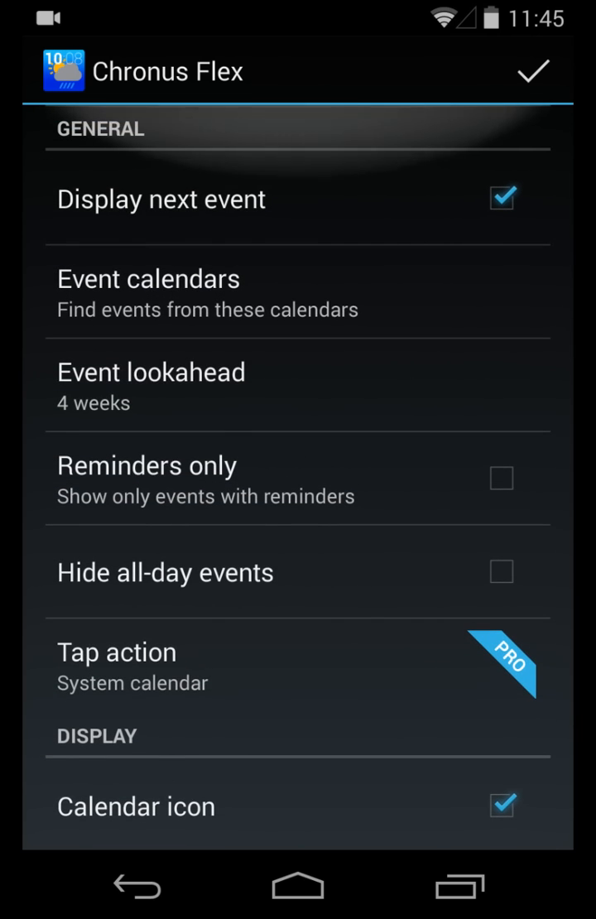
left_click(531, 71)
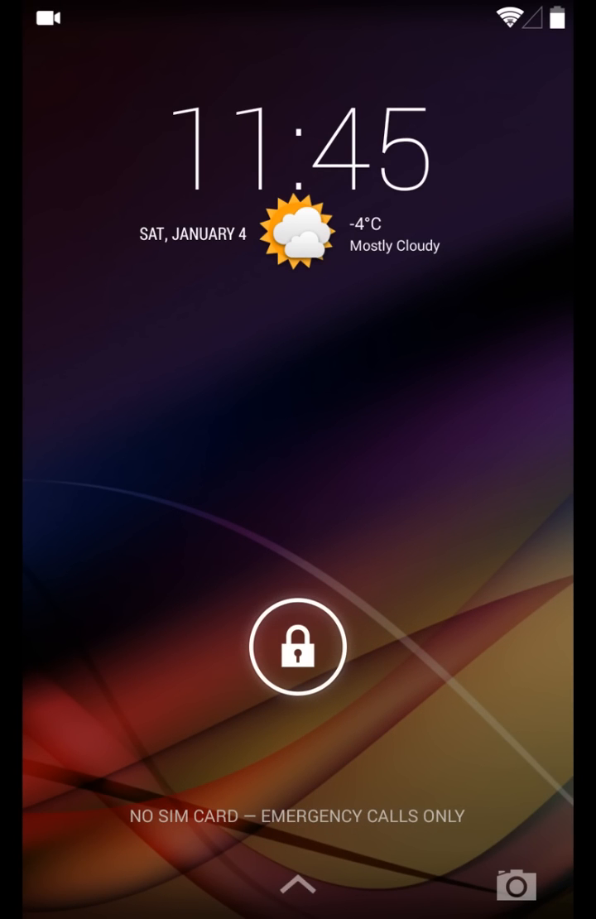
Step: Slide the lock ring to unlock the phone onto the home screen
left_click_drag(299, 647, 491, 647)
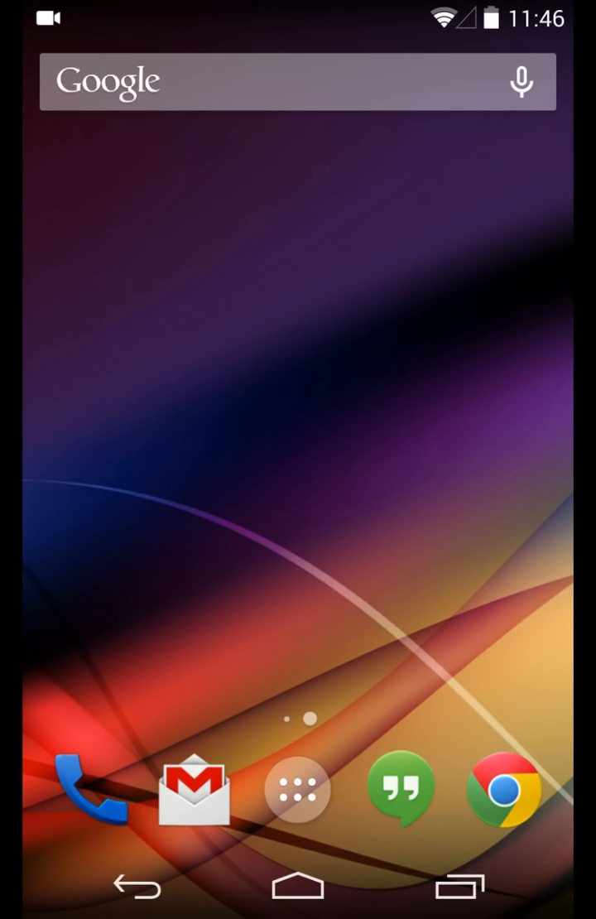
Step: Tick Maximize widgets in Settings' Lock screen page and return to the home screen
left_click(297, 789)
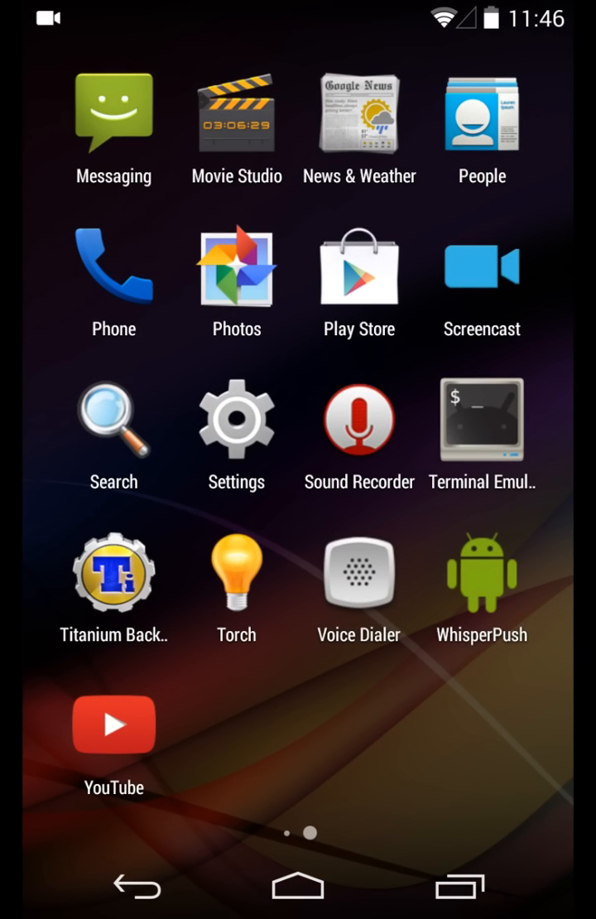
left_click(236, 420)
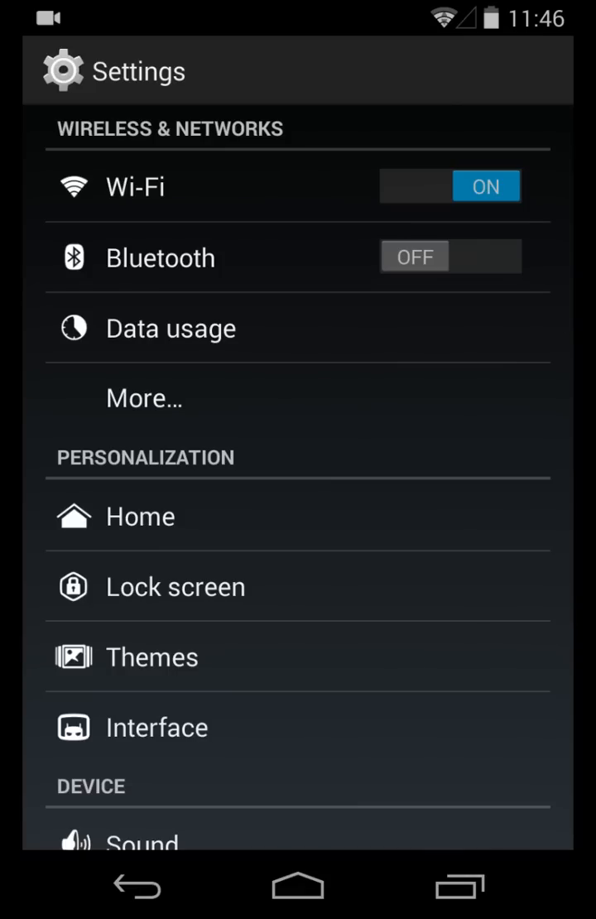
left_click(175, 586)
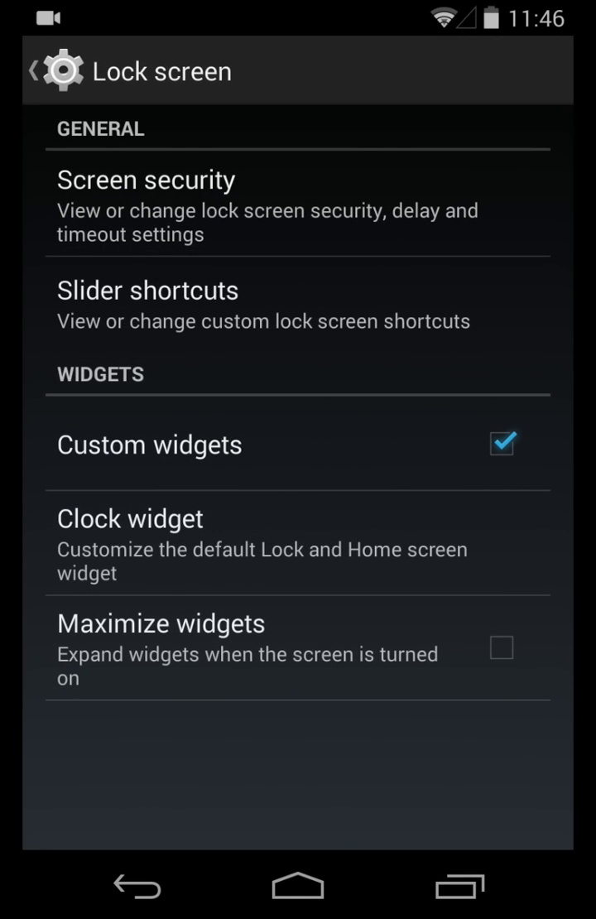
left_click(501, 649)
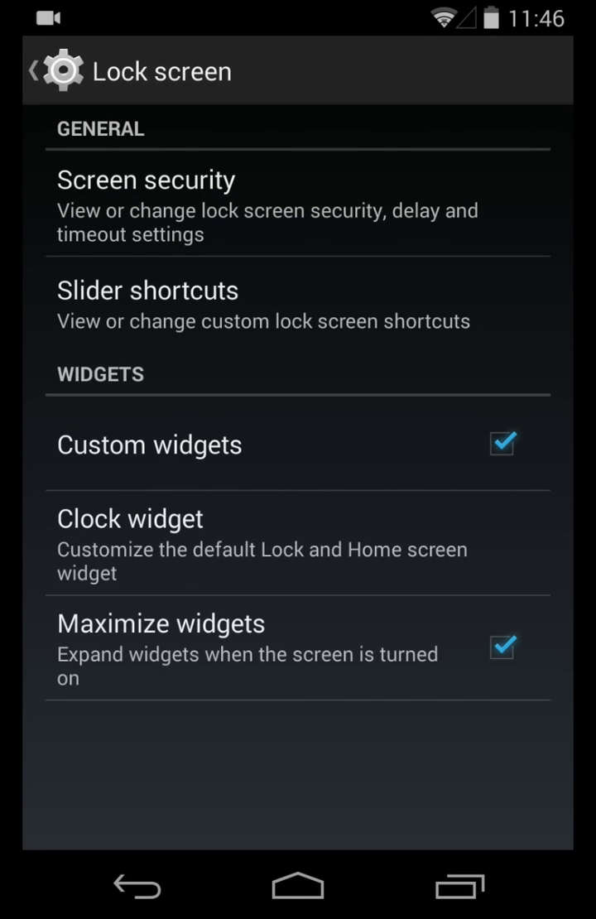
left_click(297, 887)
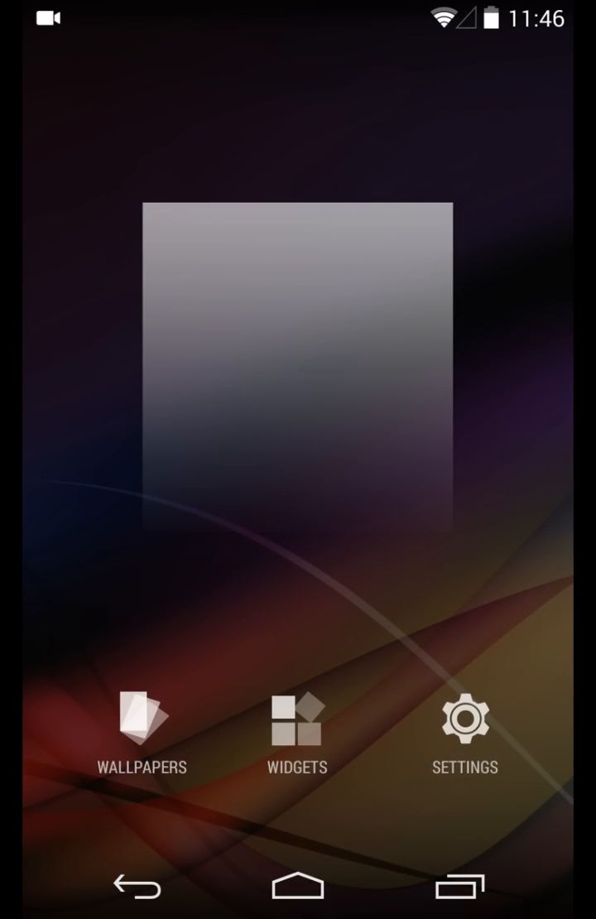
Step: Add a Chronus Flex (Analogue) widget and review its Calendar events options
left_click(297, 735)
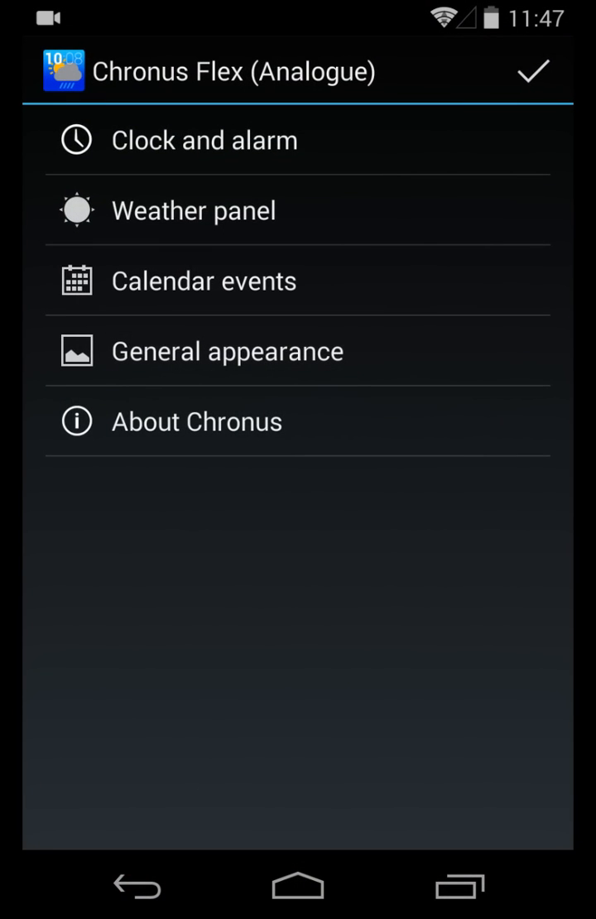
left_click(203, 281)
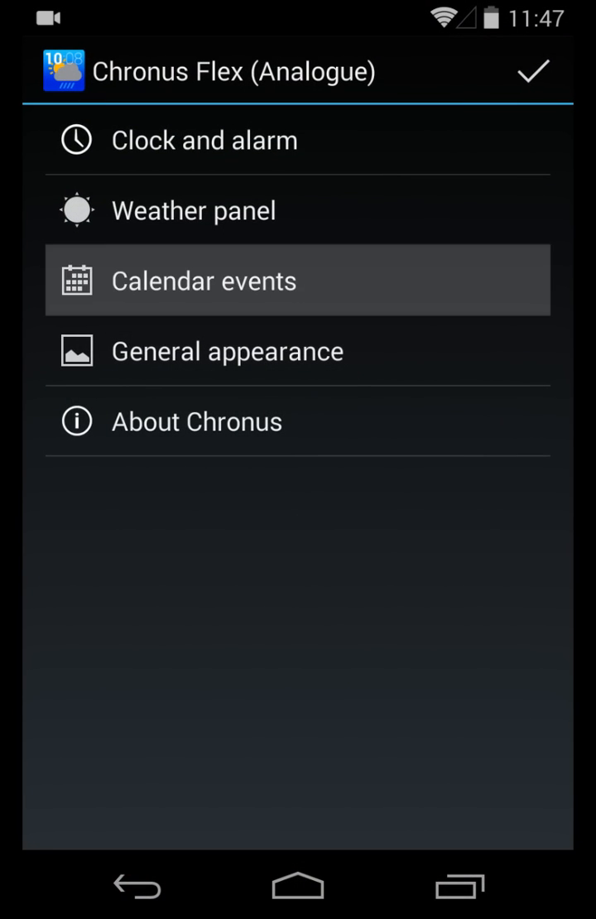
left_click(203, 280)
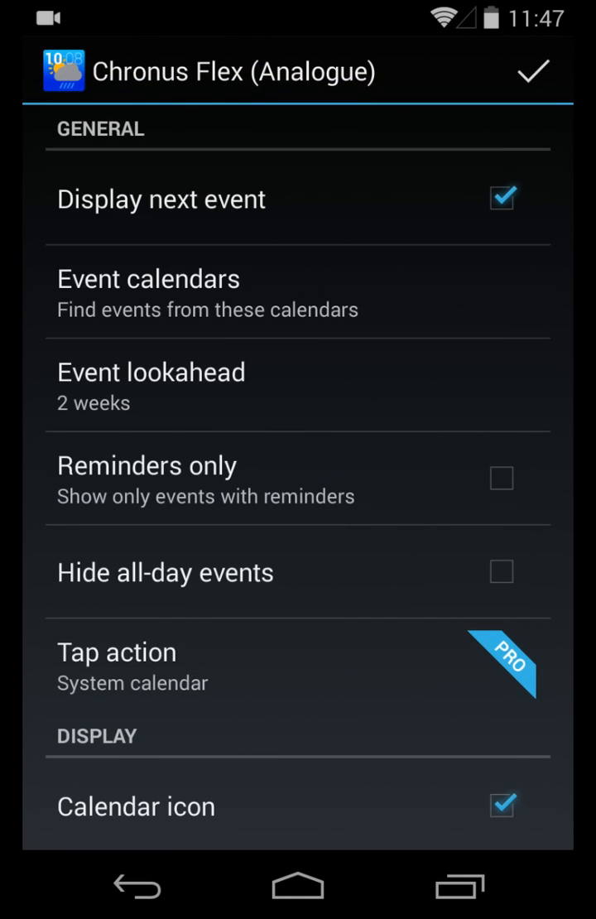
left_click(147, 279)
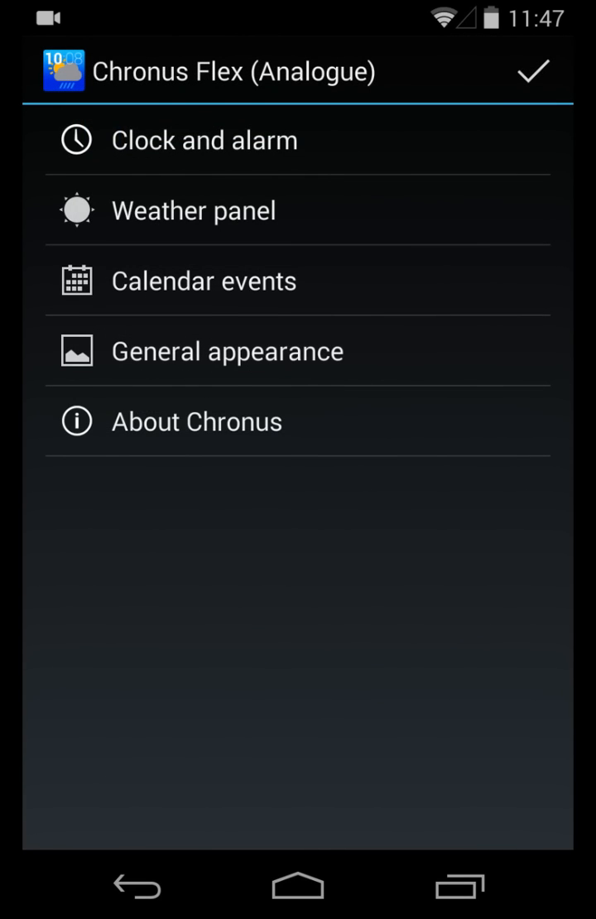
Step: Browse the Weather panel icon sets without changing them, then place the widget
left_click(194, 211)
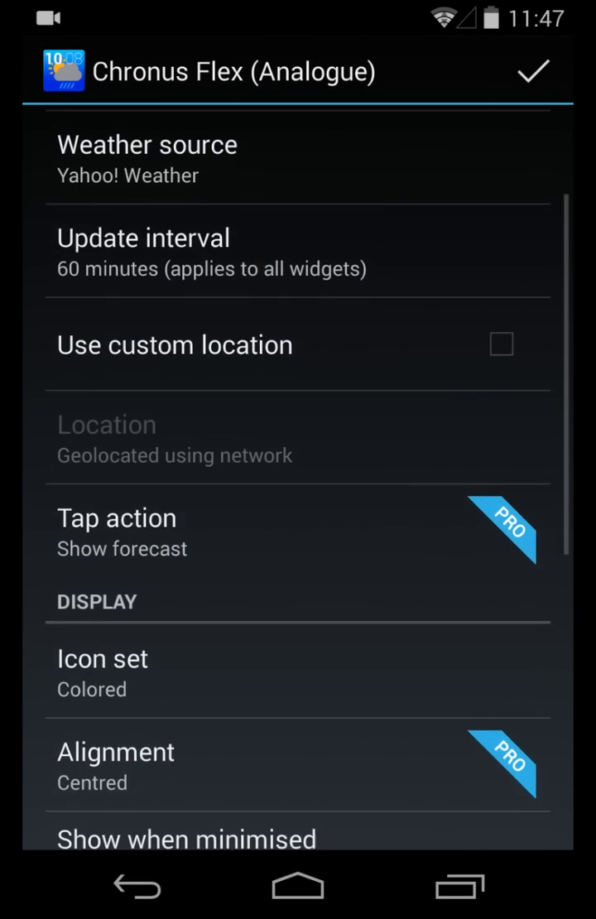
left_click(102, 658)
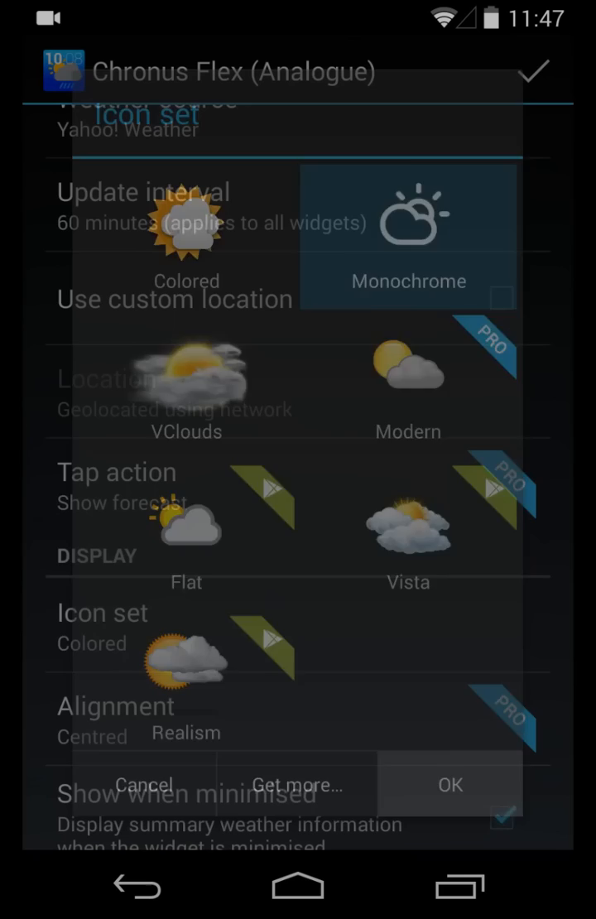
left_click(144, 784)
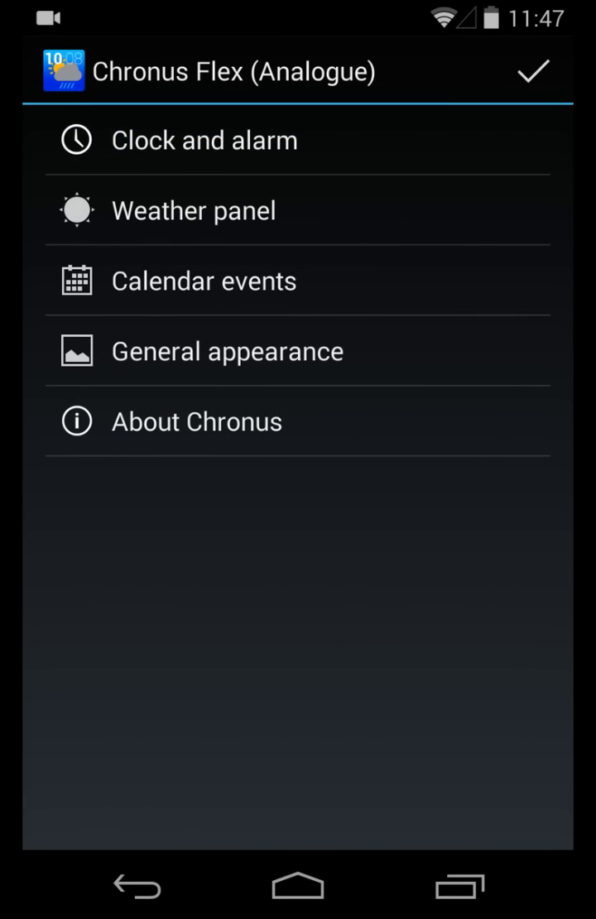
left_click(533, 71)
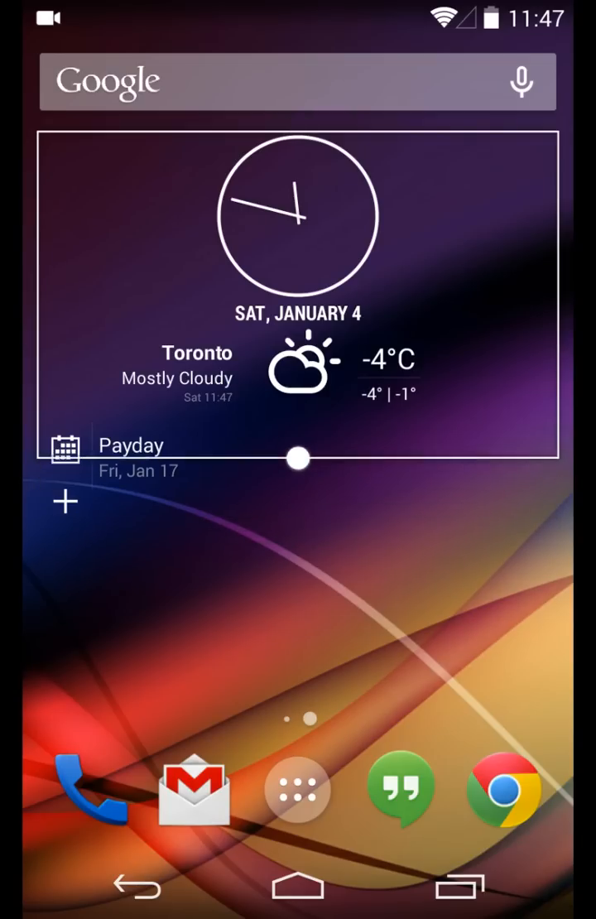
Step: Stretch the analogue widget to full width so Payday shows, then open the app drawer
left_click_drag(297, 459, 408, 264)
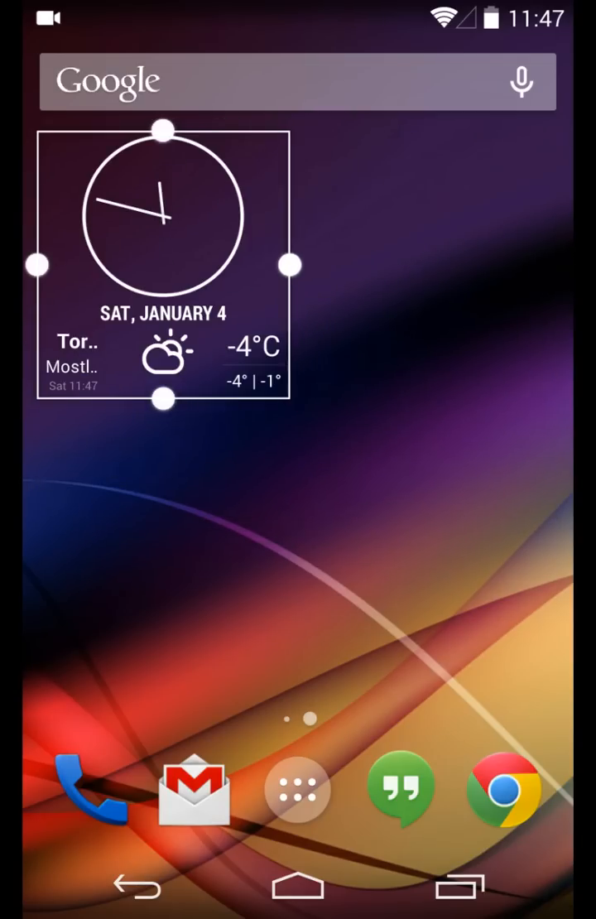
left_click_drag(288, 265, 485, 265)
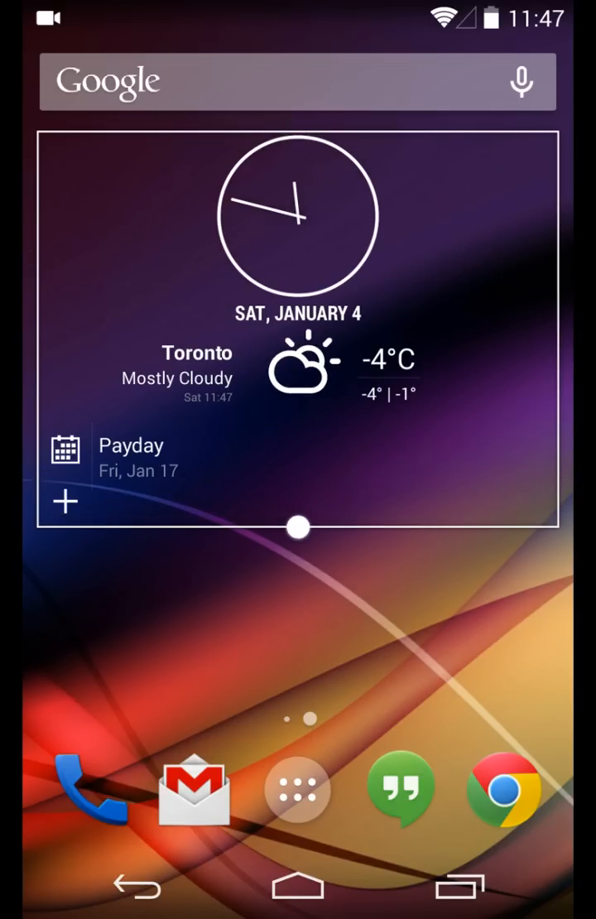
left_click(297, 527)
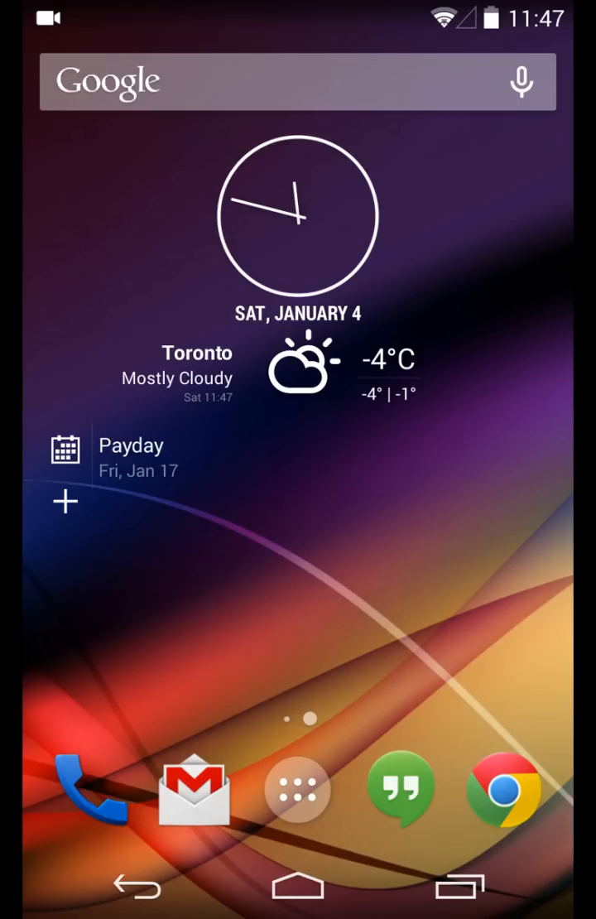
left_click(298, 789)
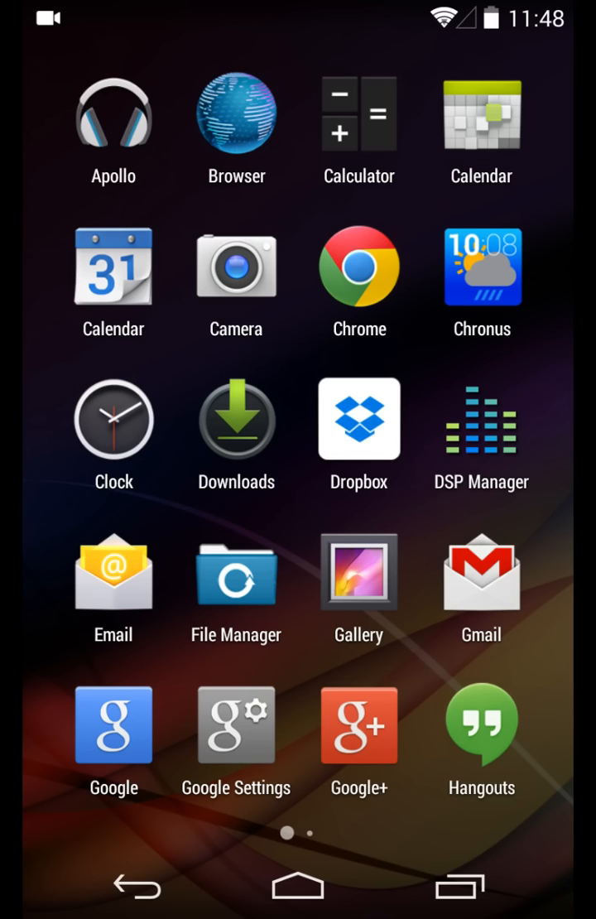
Step: Launch Chronus, select the Flex (Analogue) widget and open its Calendar events settings
left_click(481, 267)
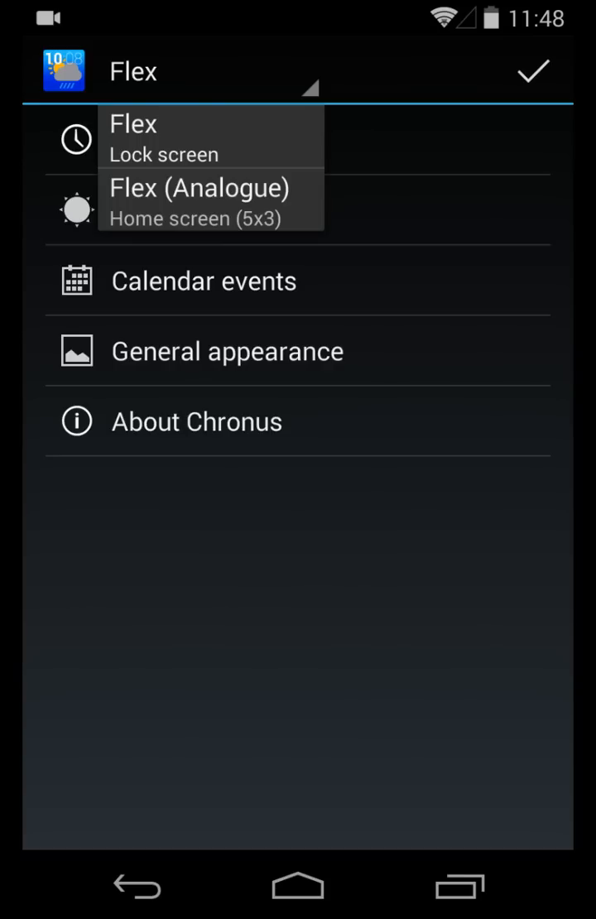
left_click(199, 200)
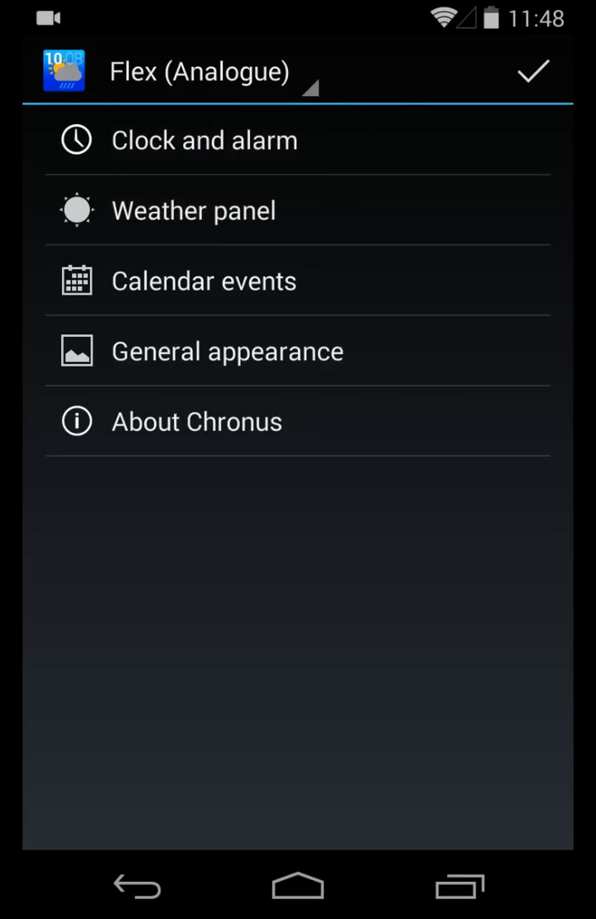
left_click(204, 280)
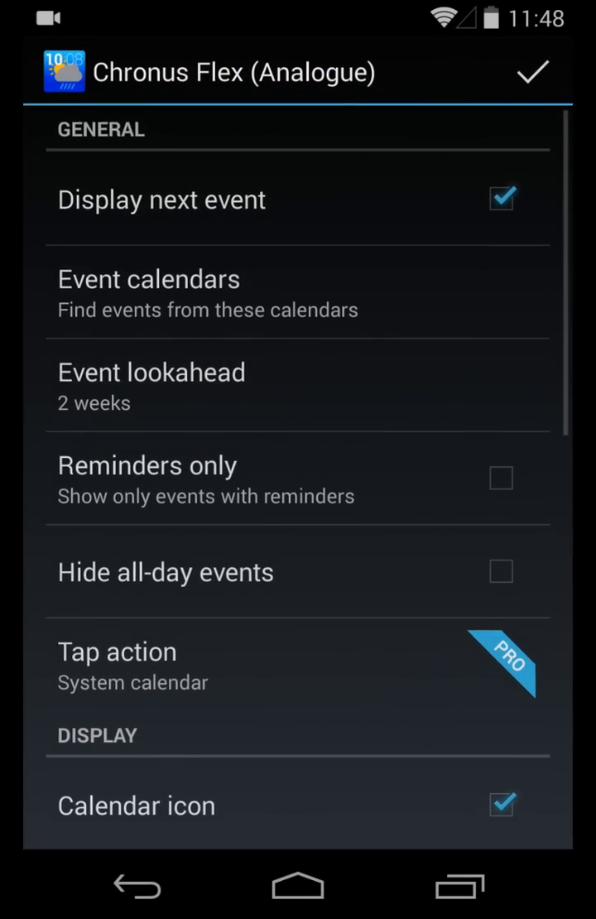
Step: Set the Flex (Analogue) event font colour to Light orange and save the widget
scroll("down", 3)
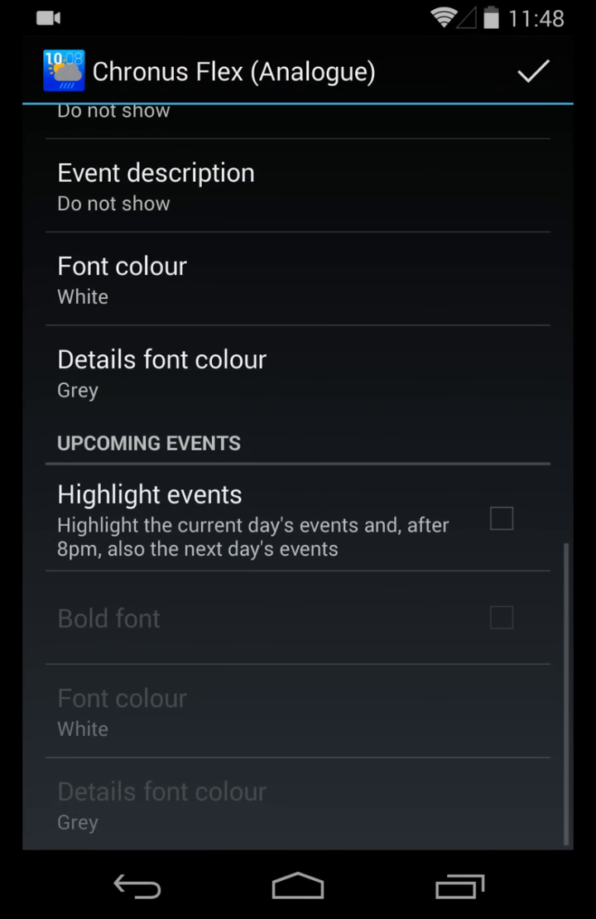
left_click(122, 266)
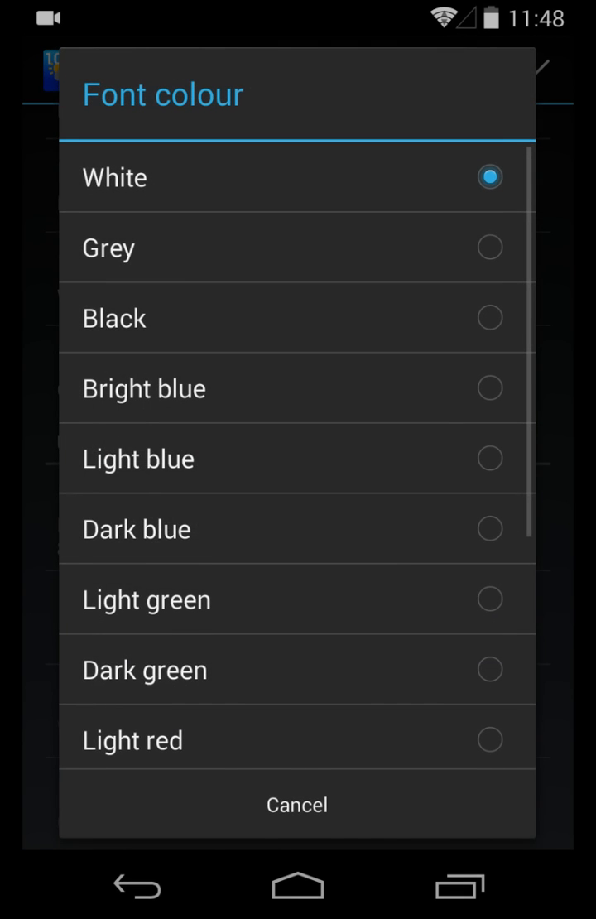
scroll("down", 3)
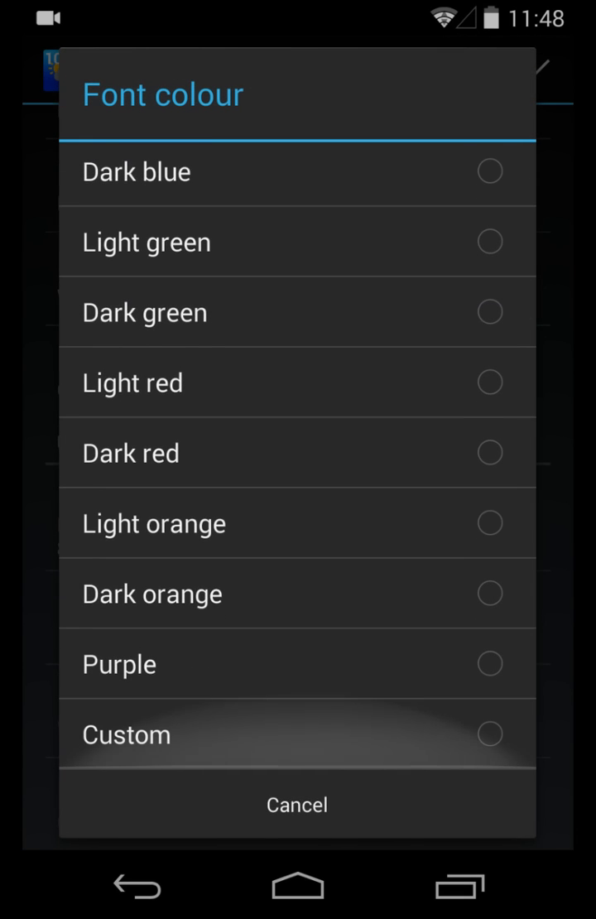
left_click(154, 522)
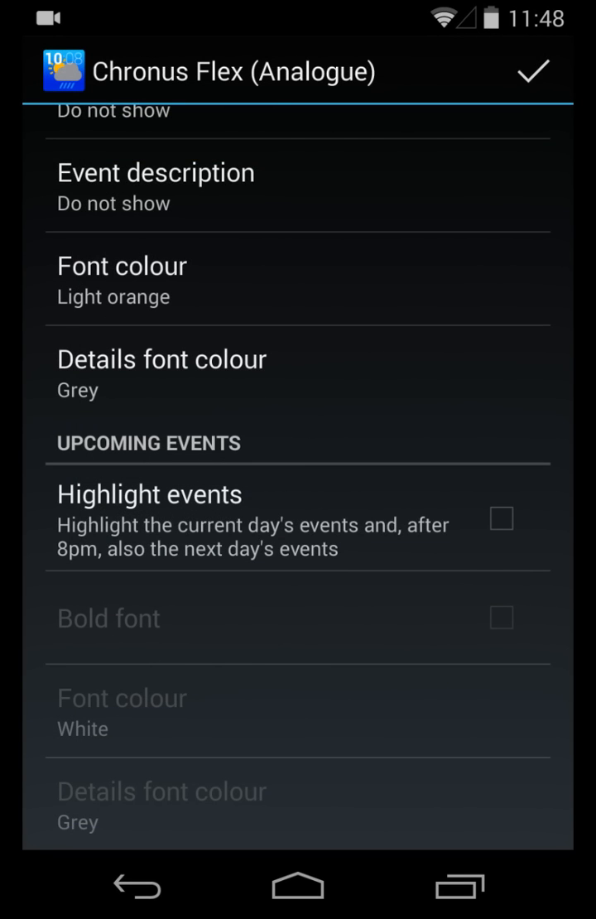
left_click(162, 359)
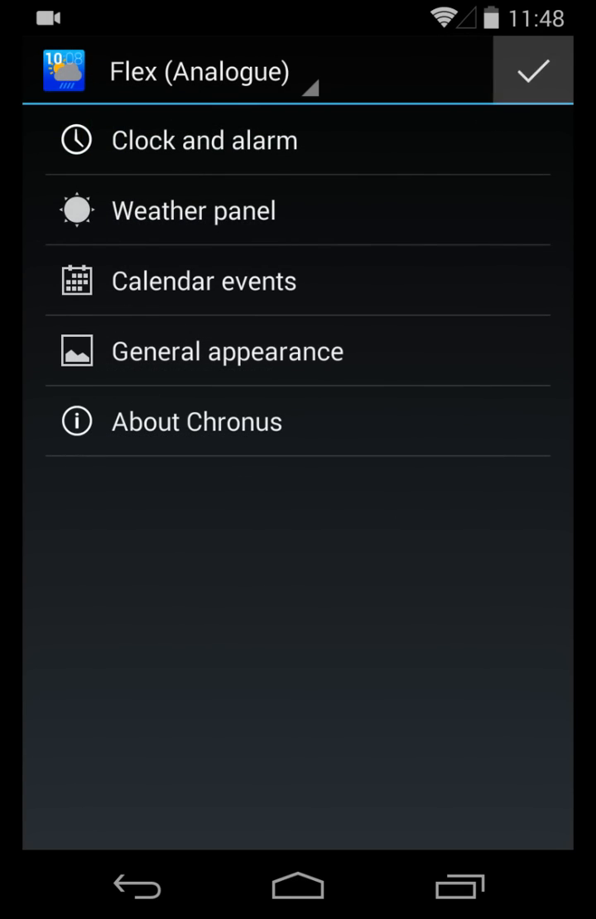
left_click(532, 70)
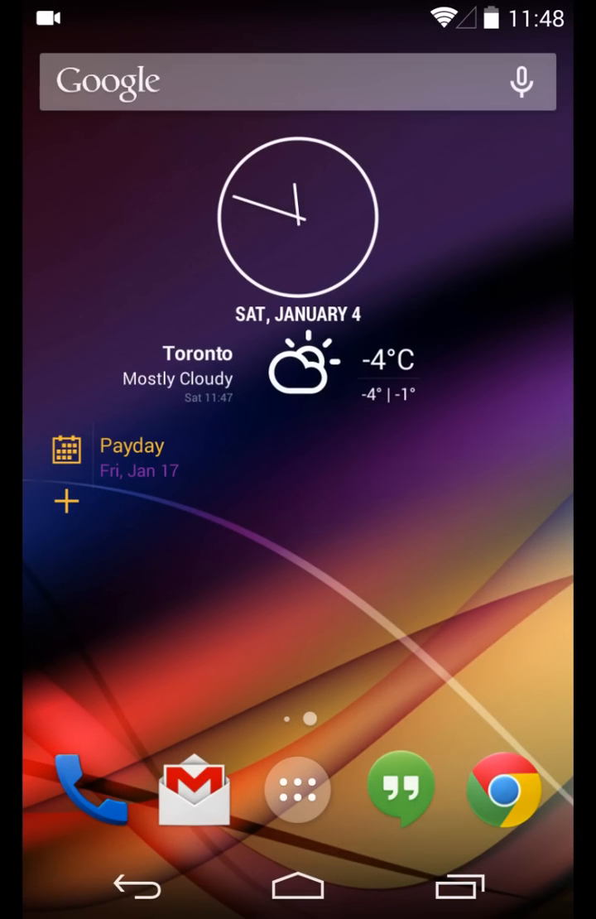